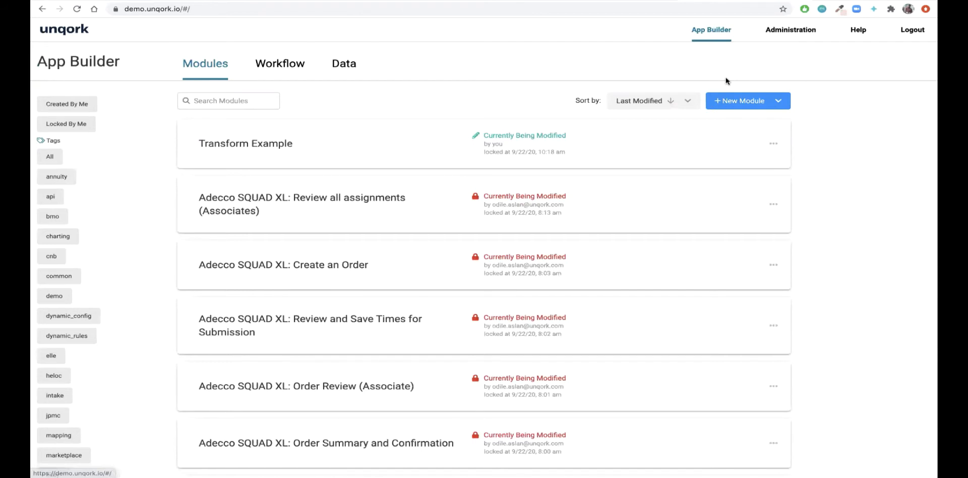
Create a new module from scratch named 'DWF Example'
left_click(747, 101)
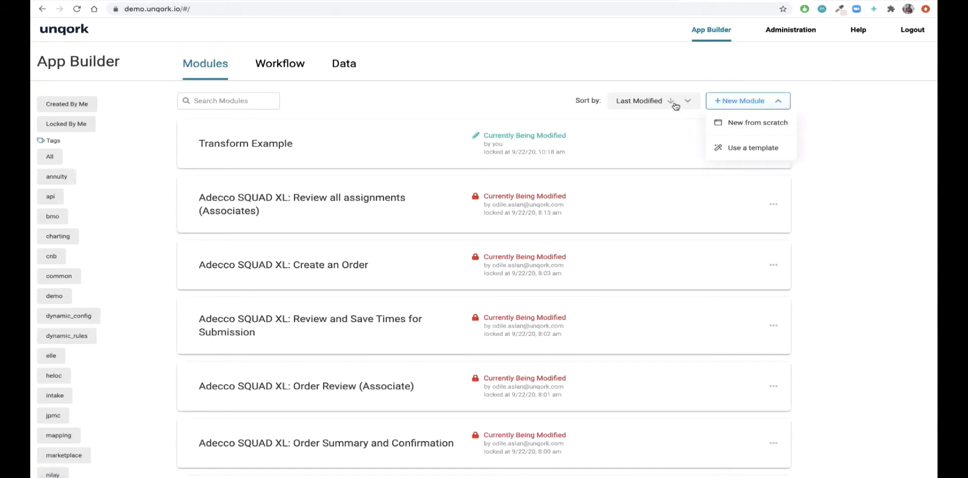
left_click(758, 123)
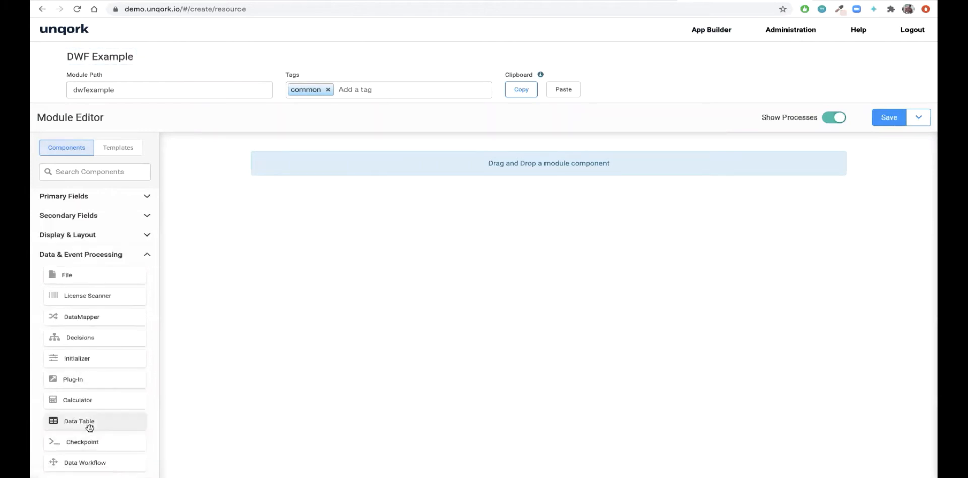
Save a dtData table with columns firstName, lastName, age and three people
left_click(79, 421)
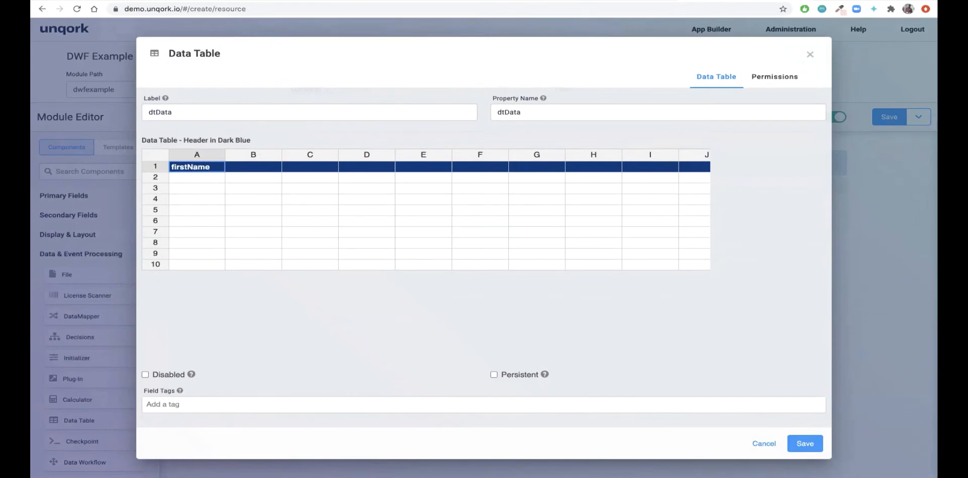
type("age")
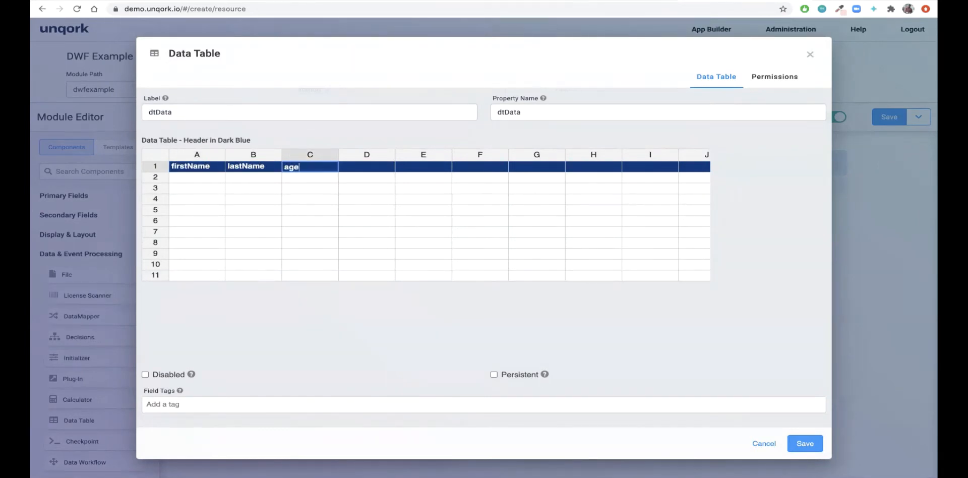
type("Blackwell")
left_click(310, 188)
type("30")
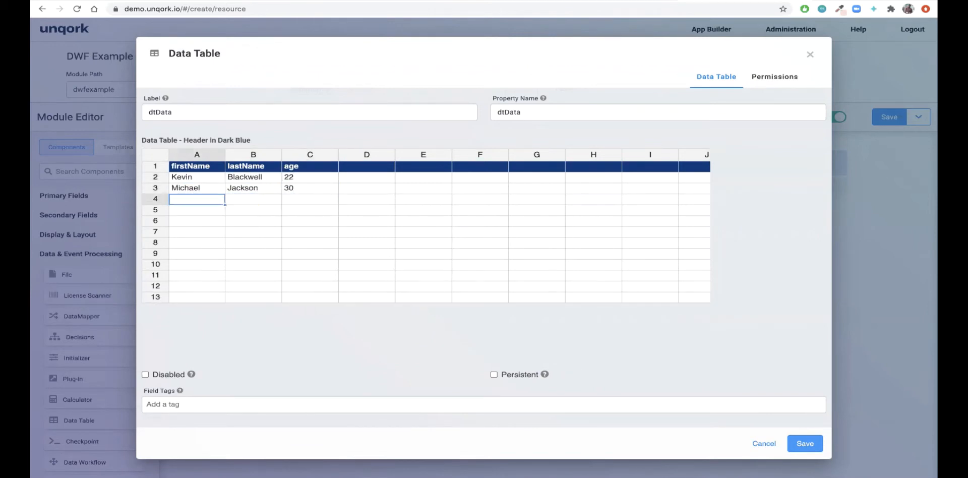
type("50")
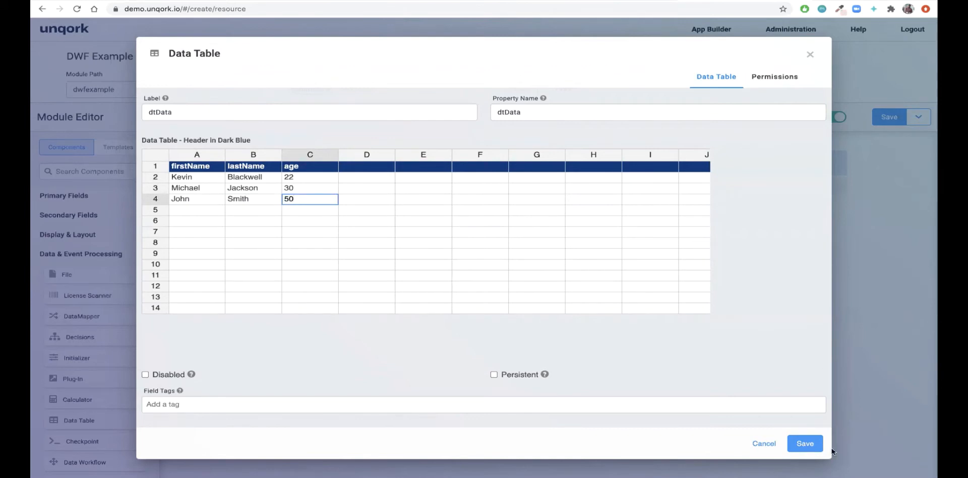
left_click(804, 443)
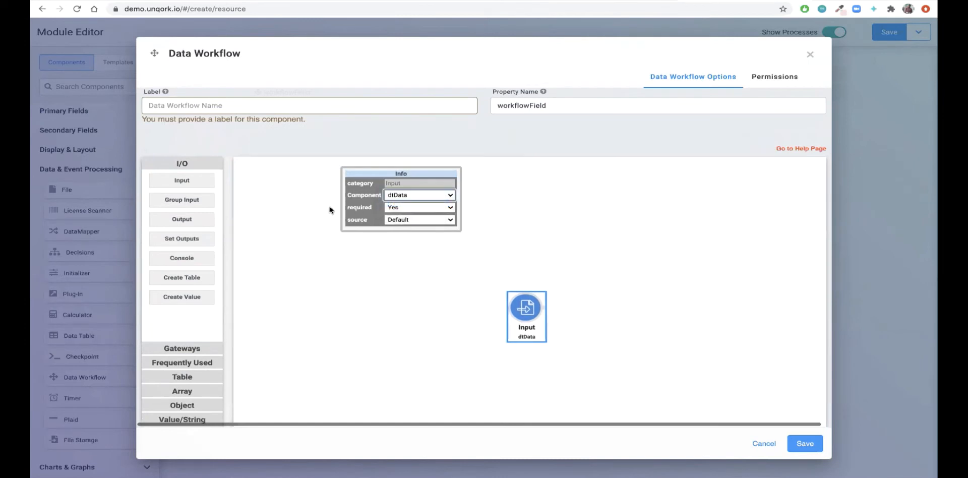
Reposition the dtData input node further into the workflow canvas
left_click_drag(526, 316, 279, 281)
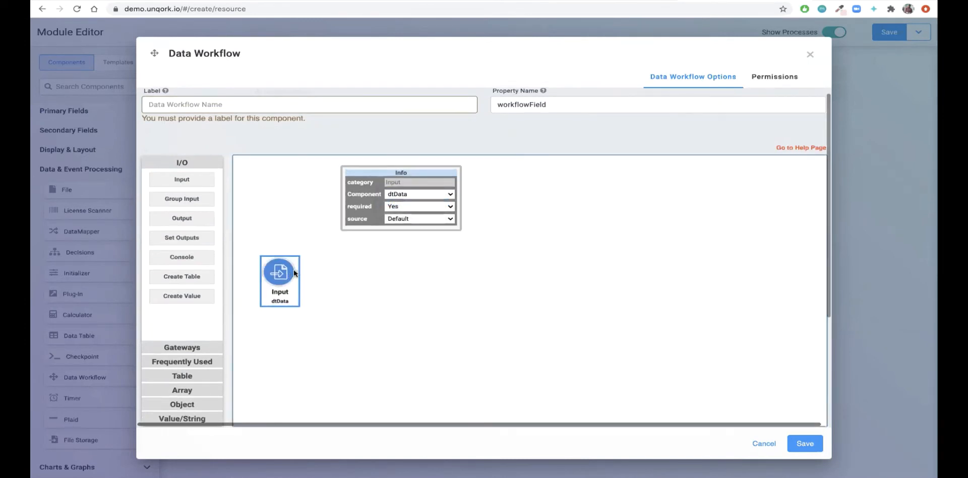
left_click_drag(279, 281, 334, 316)
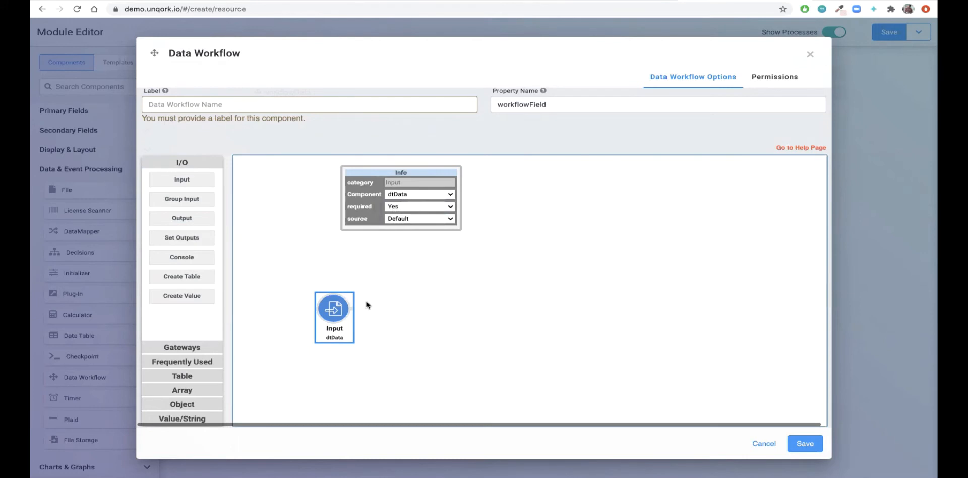
mouse_move(370, 295)
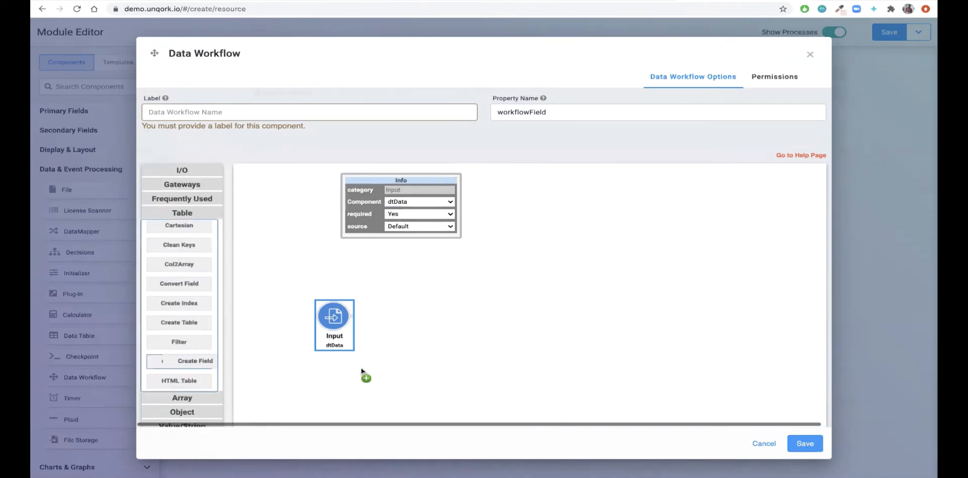
Add a Create Field step with formula rate = IF(age < 23, '$300', ...)
left_click_drag(194, 360, 532, 393)
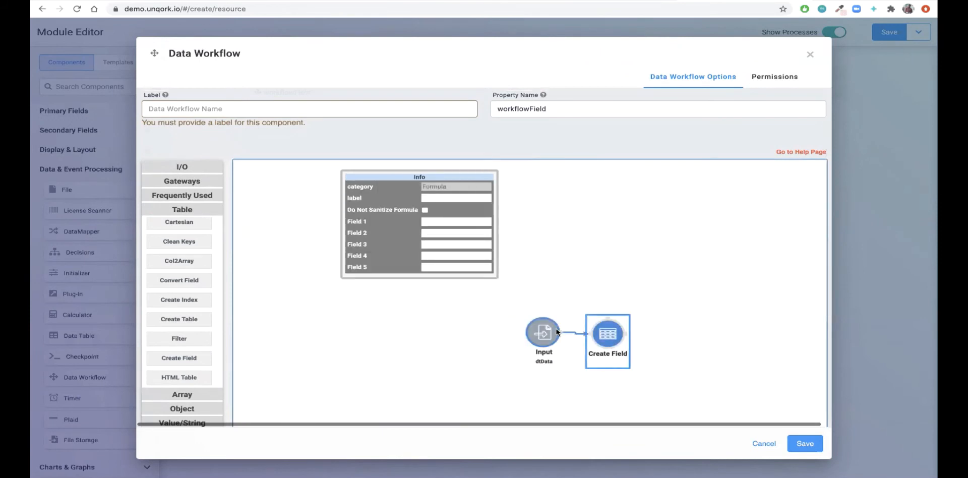
left_click(457, 221)
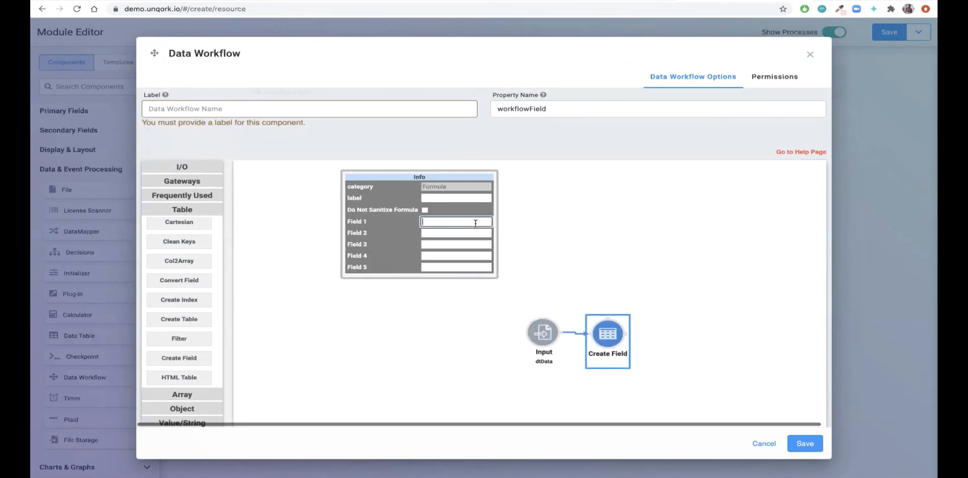
mouse_move(471, 233)
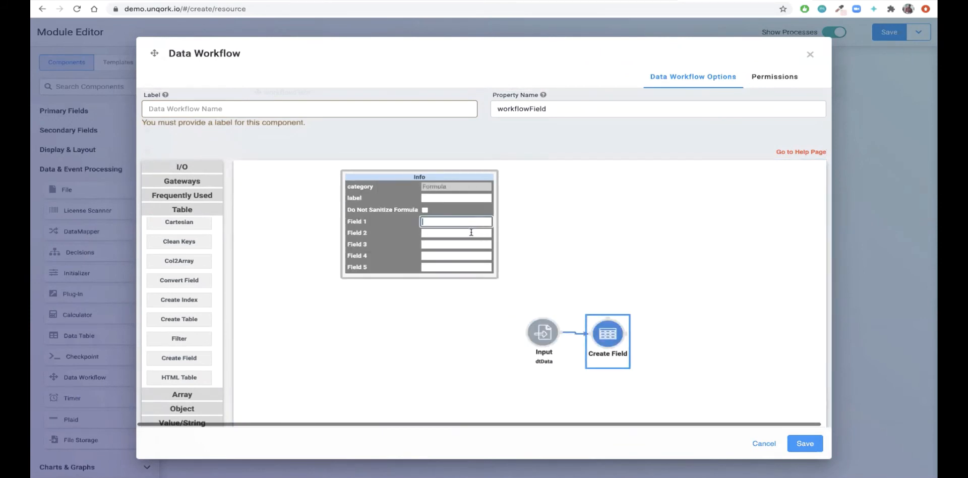
type("rate = IF(")
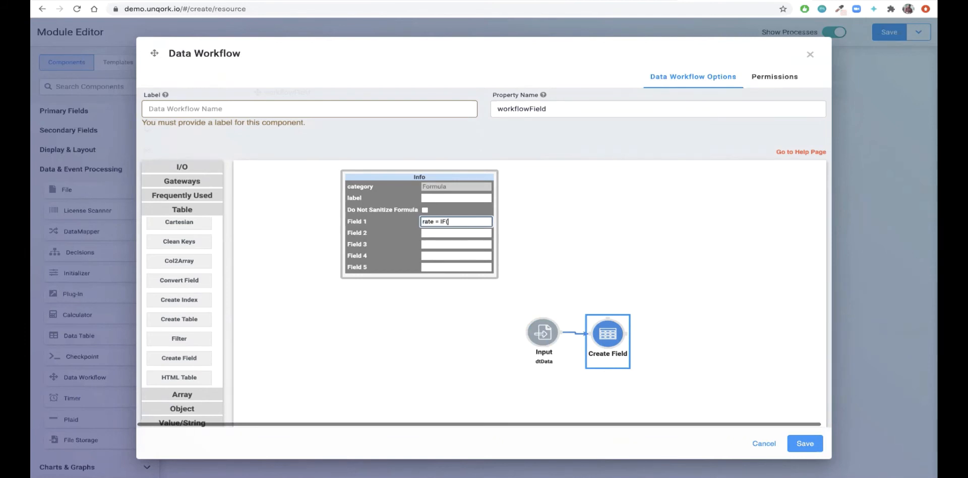
type("age < 23")
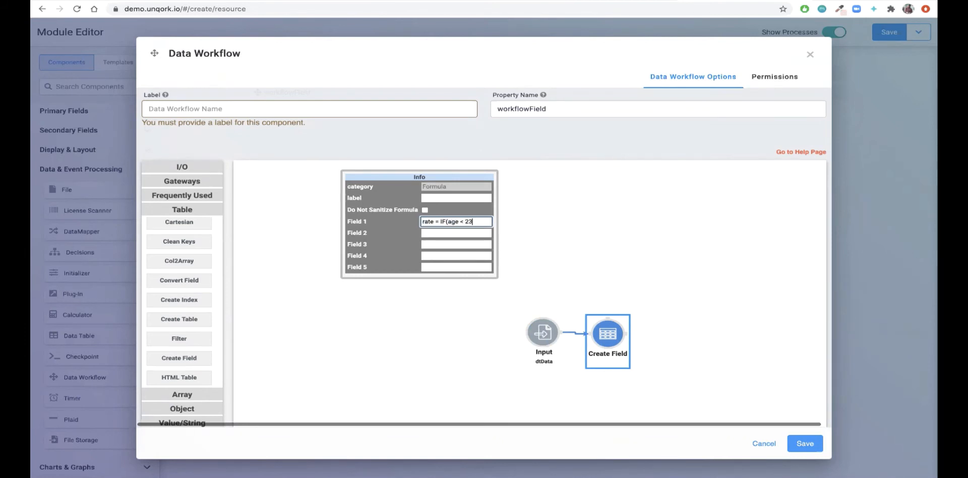
type(", 'S")
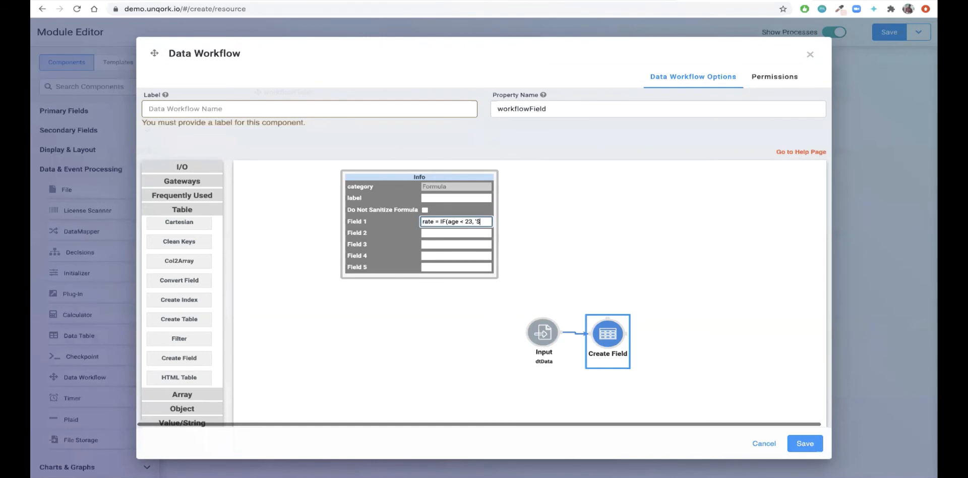
type("300', '$100")
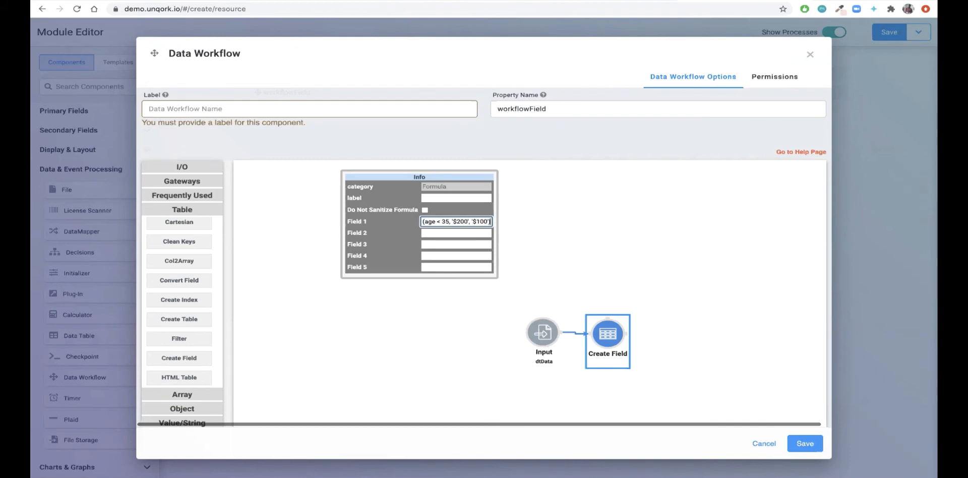
type("rate = IF(age < 23, '$300")
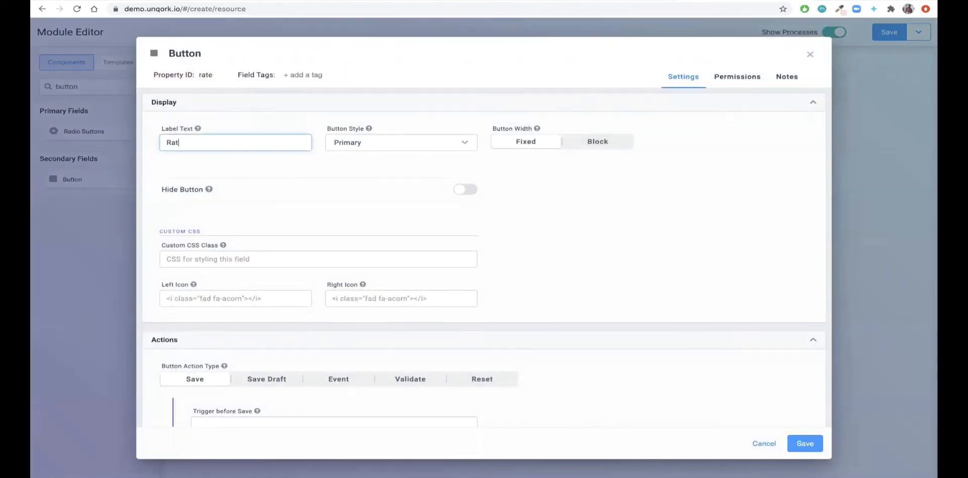
Save the Rate! button with property ID rate
scroll("down", 3)
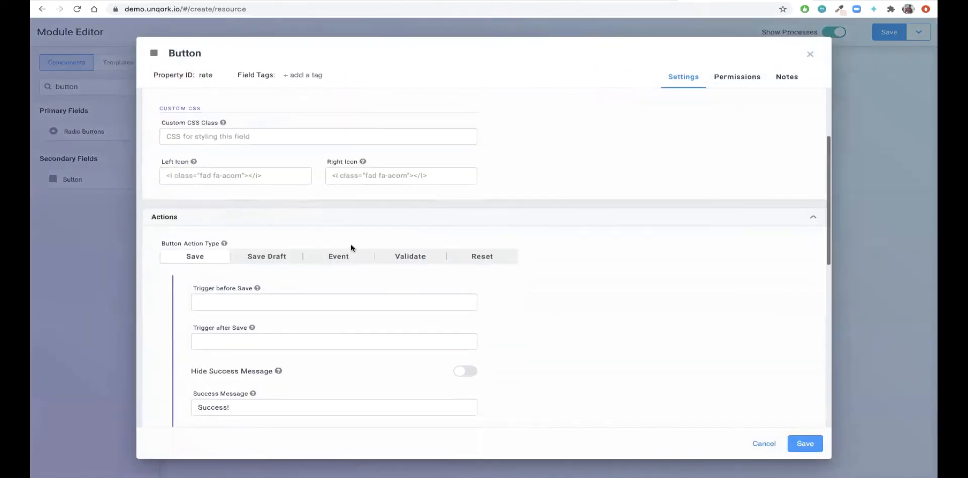
left_click(338, 256)
type("view")
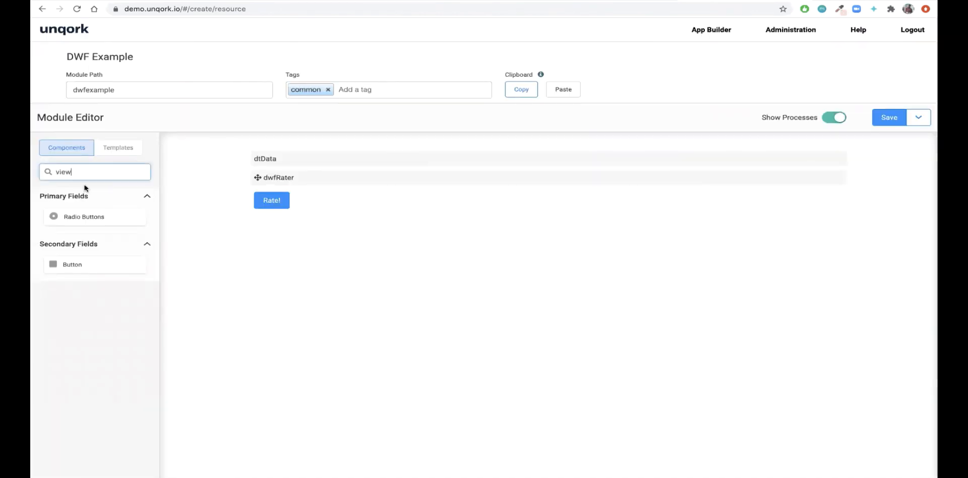
Place a ViewGrid component into the module
left_click_drag(77, 219, 357, 230)
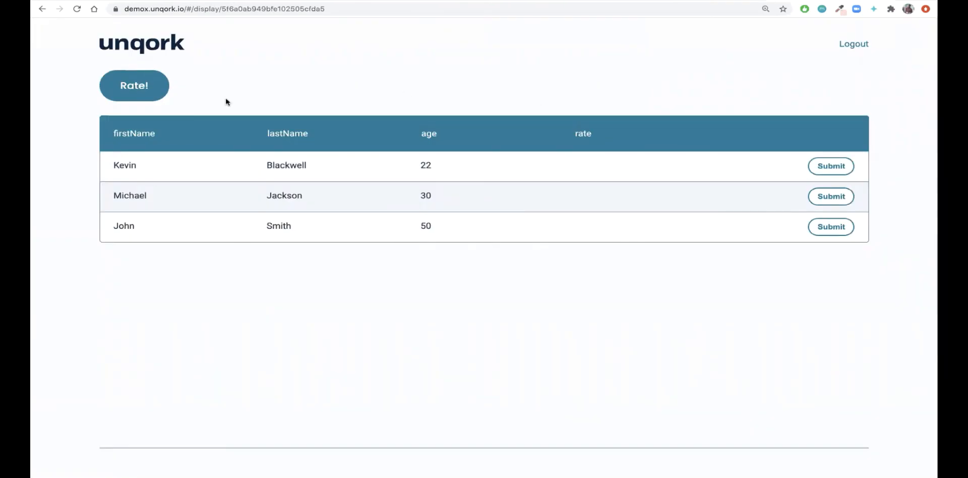
Press Rate! so the grid shows Kevin $300, Michael $200, John $100
left_click(134, 86)
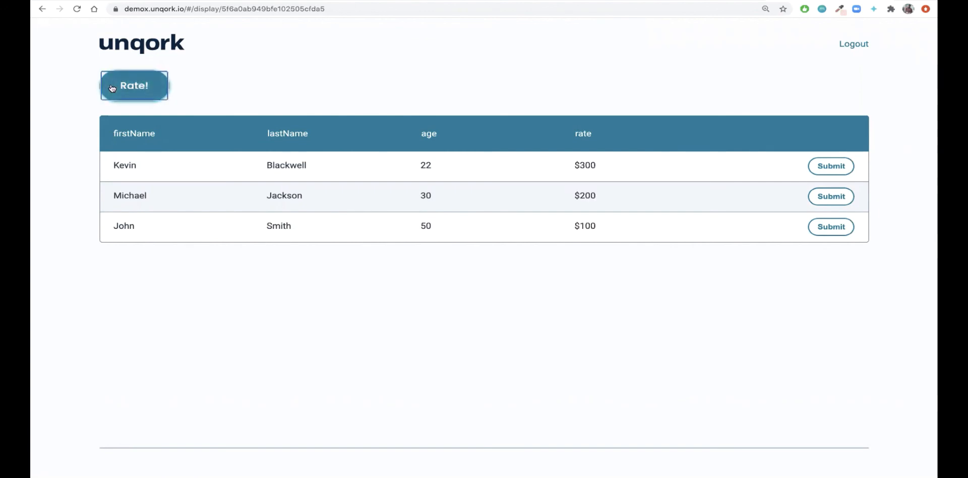